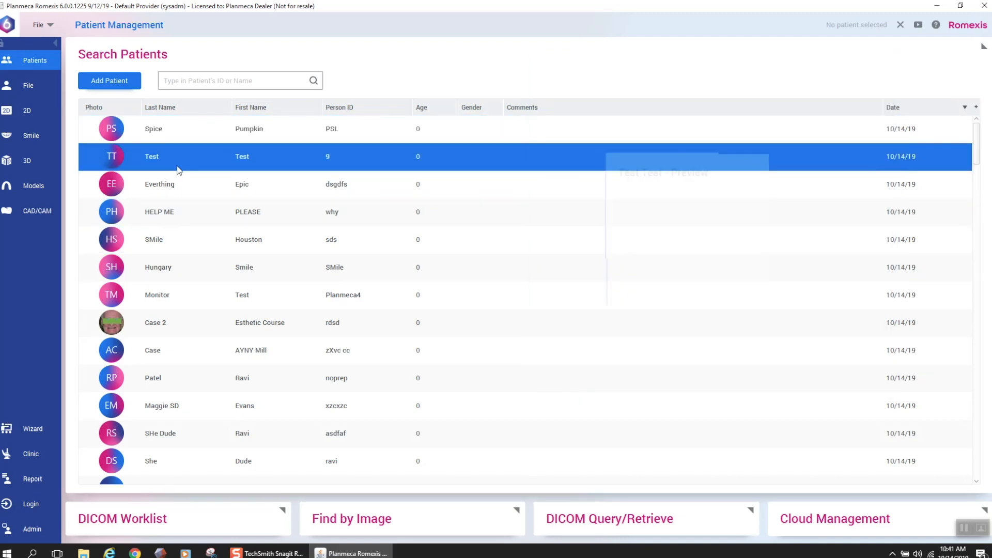
Step: Open the Test patient's photos in 2D Imaging, tweak the tooth photo's contrast, brightness and gamma (to 8), then return to the patient list
{"action": "double_click", "coordinate": [180, 157]}
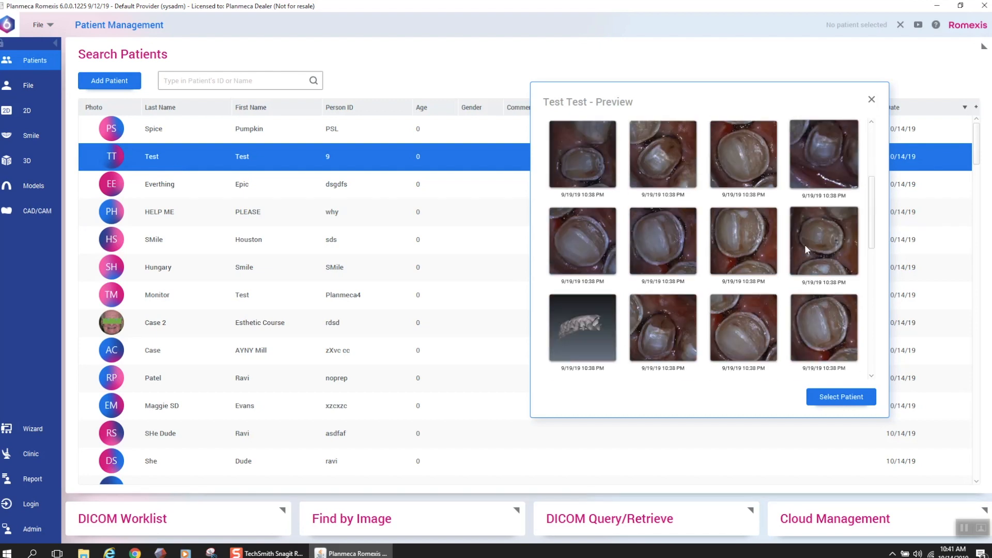
{"action": "left_click", "coordinate": [871, 99]}
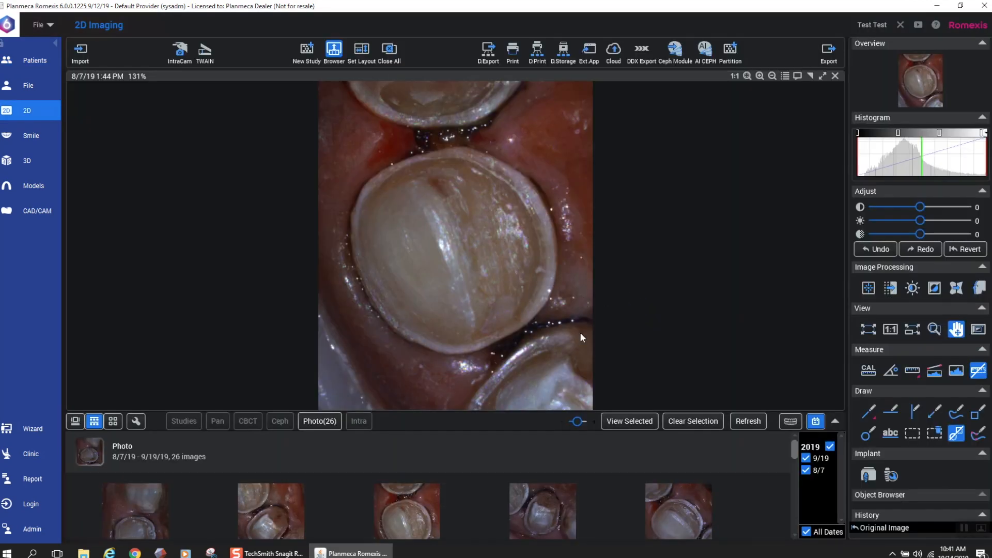
{"action": "left_click_drag", "start_coordinate": [920, 207], "coordinate": [929, 207]}
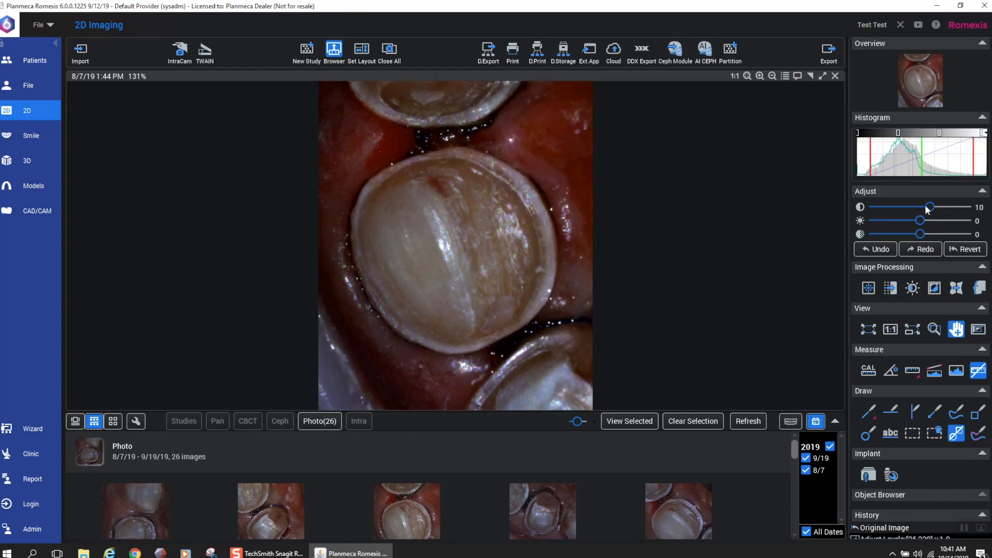
{"action": "left_click_drag", "start_coordinate": [930, 206], "coordinate": [916, 206]}
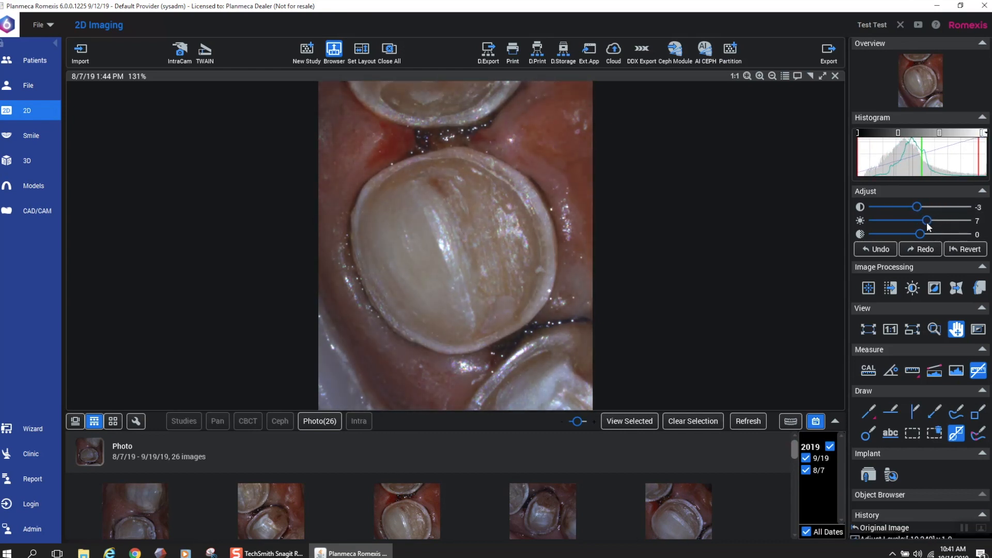
{"action": "left_click_drag", "start_coordinate": [914, 234], "coordinate": [928, 234]}
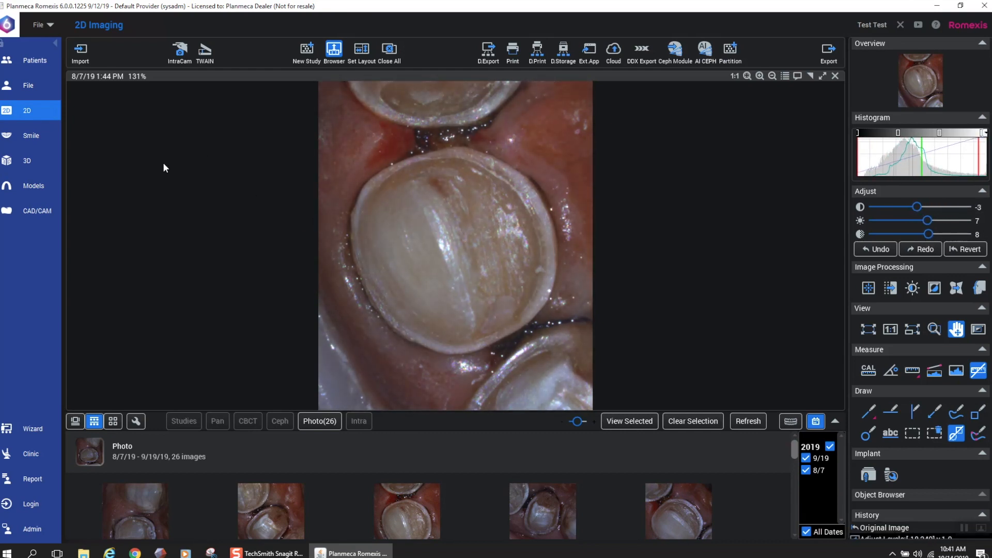
{"action": "left_click", "coordinate": [526, 516]}
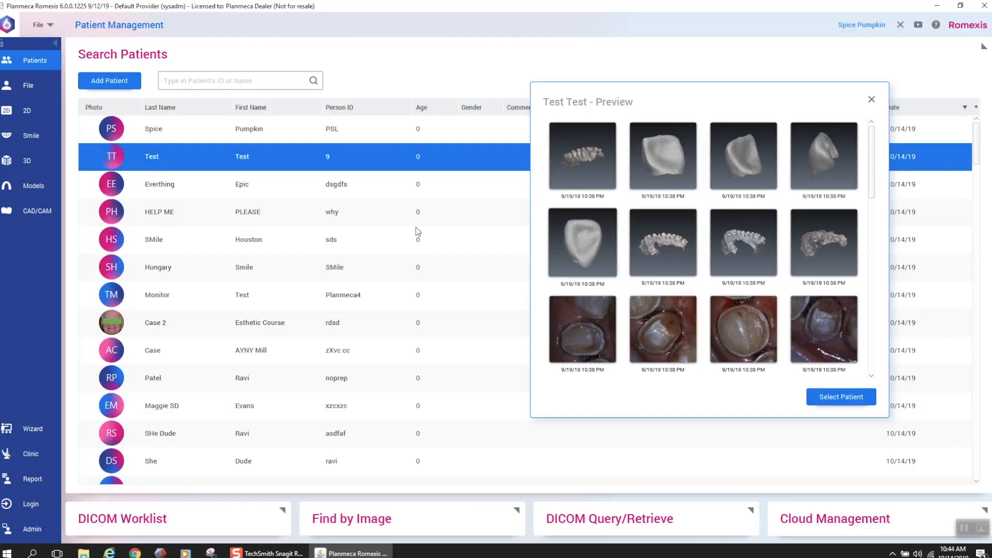
Step: Open Spice Pumpkin's face scan in 3D Surface view and colour the model magenta
{"action": "left_click", "coordinate": [152, 128]}
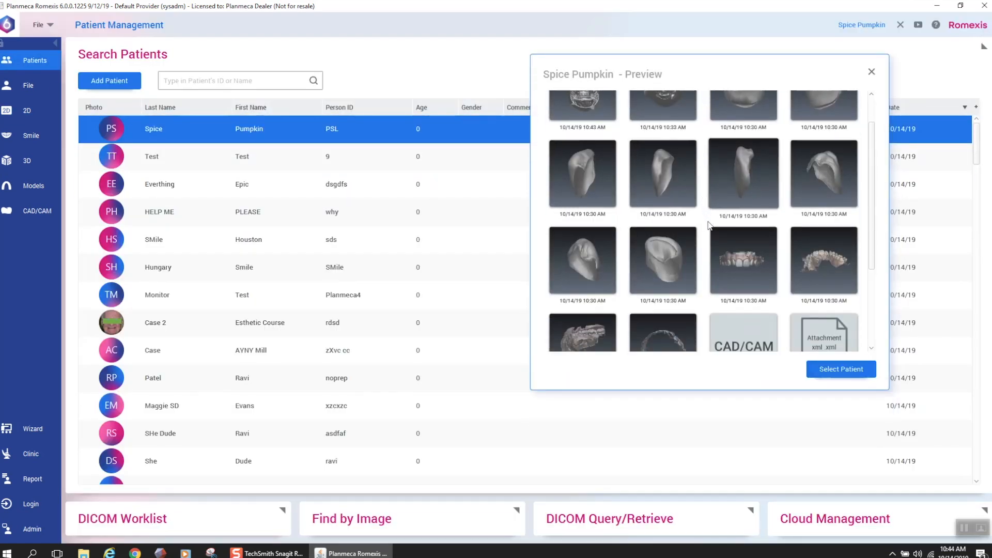
{"action": "scroll", "scroll_direction": "down", "scroll_amount": 3}
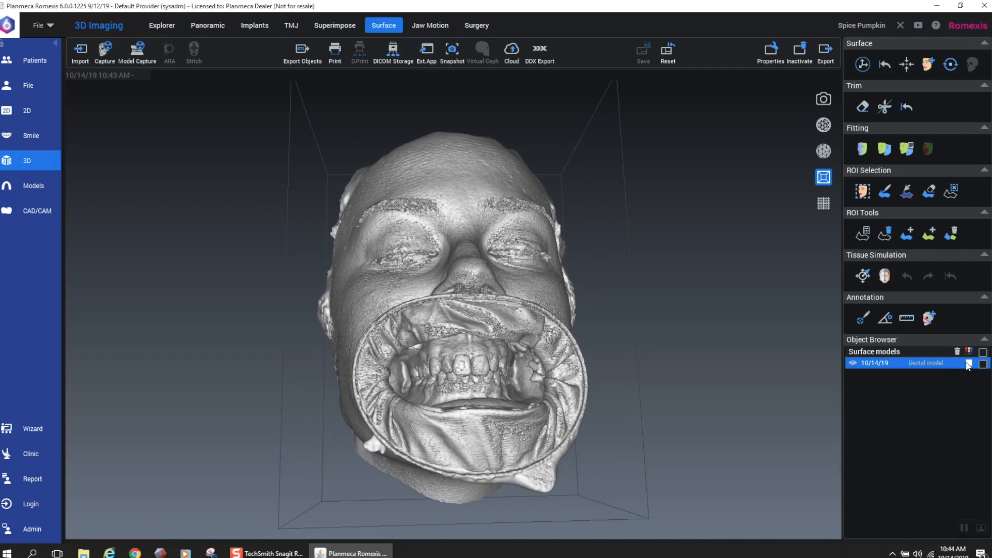
{"action": "left_click", "coordinate": [967, 363]}
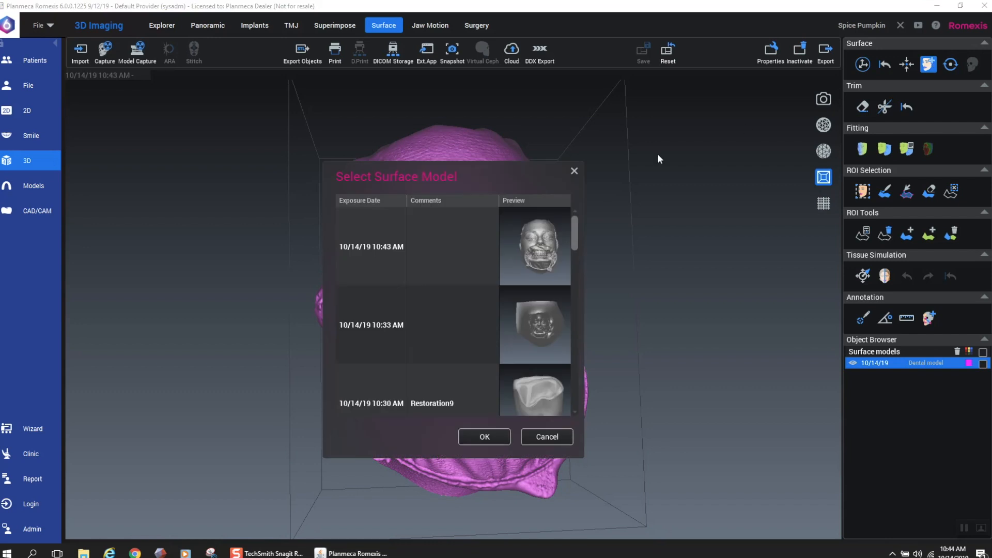
Step: Choose a surface model from the Select Surface Model list and confirm with OK
{"action": "scroll", "scroll_direction": "down", "scroll_amount": 3}
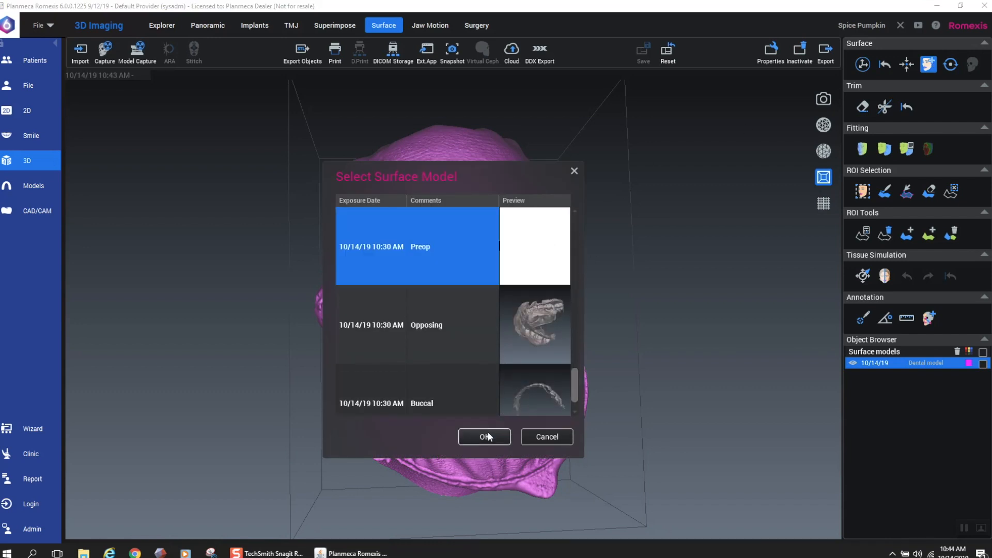
{"action": "left_click", "coordinate": [483, 436]}
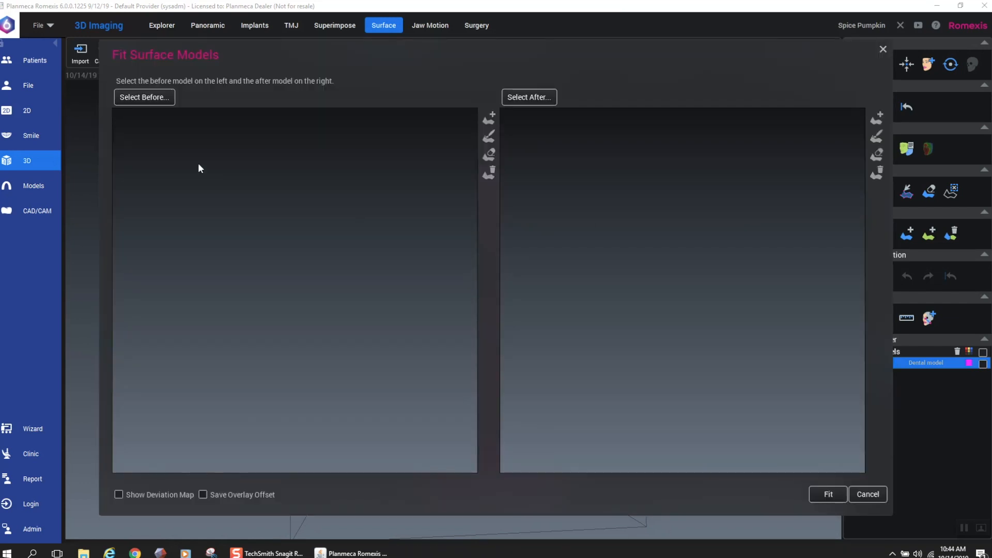
Step: Set the face scan as the before model and the Prep arch scan as the after model
{"action": "left_click", "coordinate": [144, 97]}
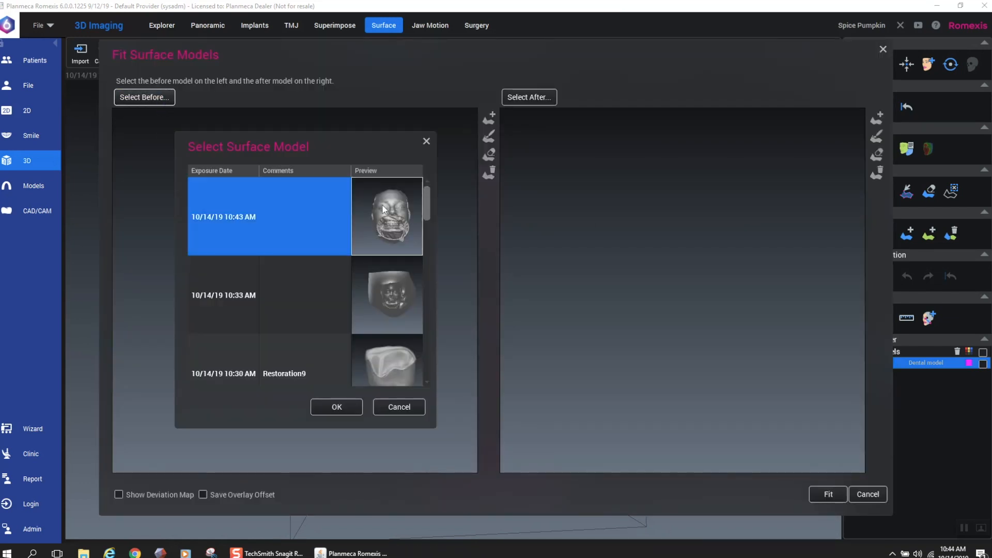
{"action": "left_click", "coordinate": [336, 407]}
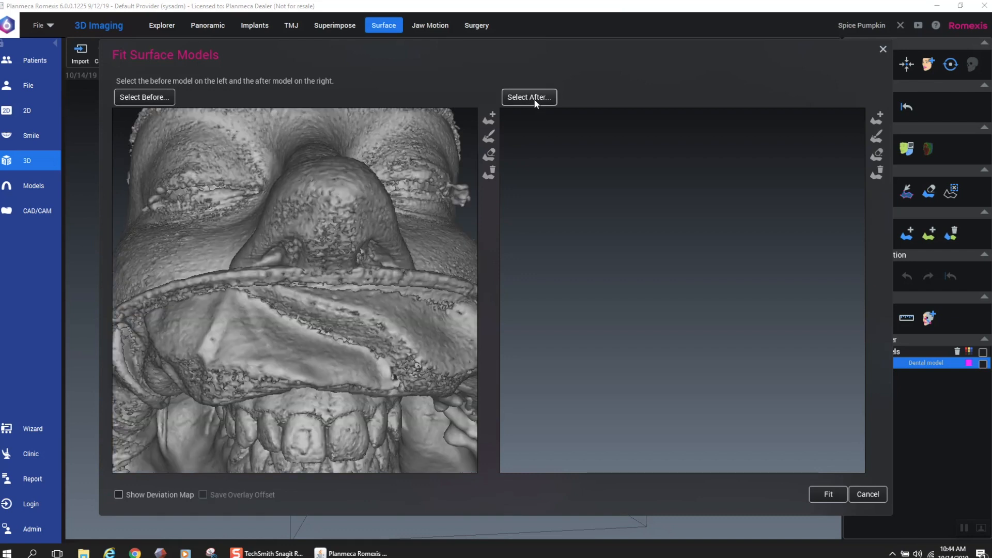
{"action": "left_click", "coordinate": [529, 97]}
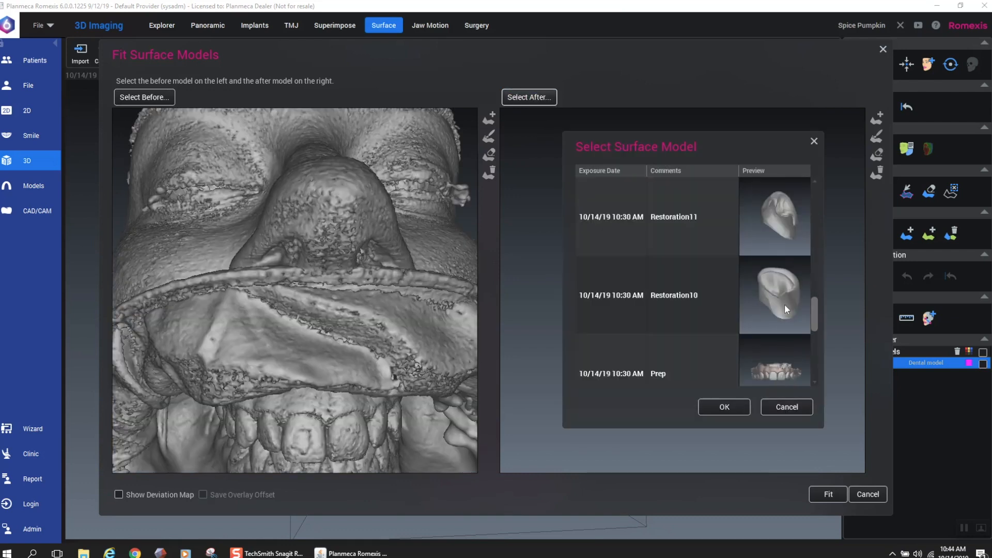
{"action": "left_click", "coordinate": [723, 407]}
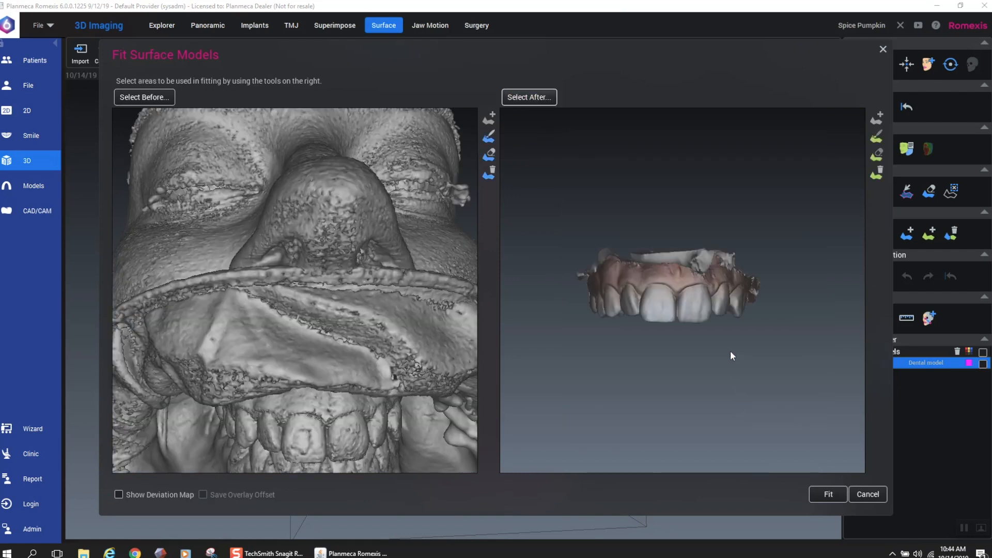
Step: Mark the front teeth as fitting areas and run the fit, reaching MSE 0.188
{"action": "left_click", "coordinate": [488, 137]}
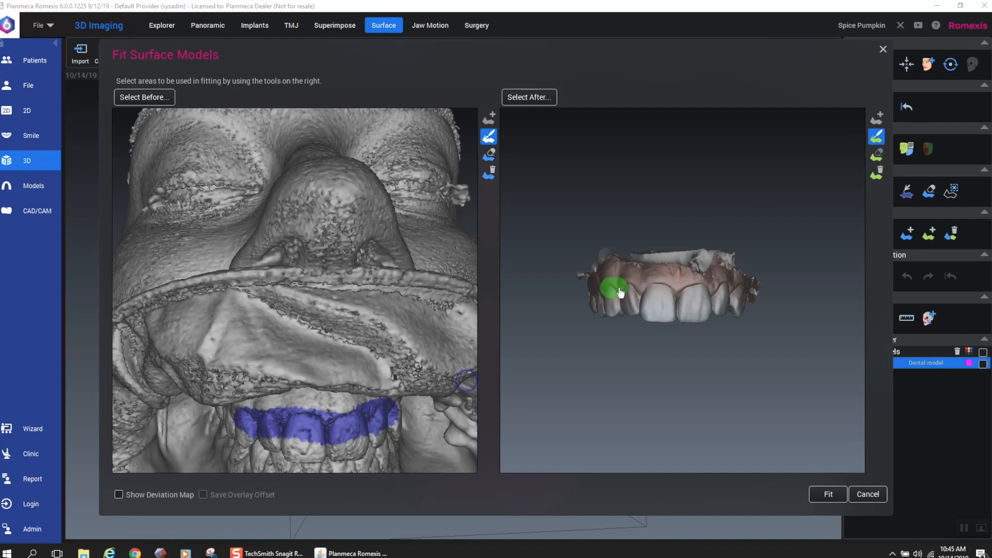
{"action": "left_click_drag", "start_coordinate": [617, 290], "coordinate": [724, 292]}
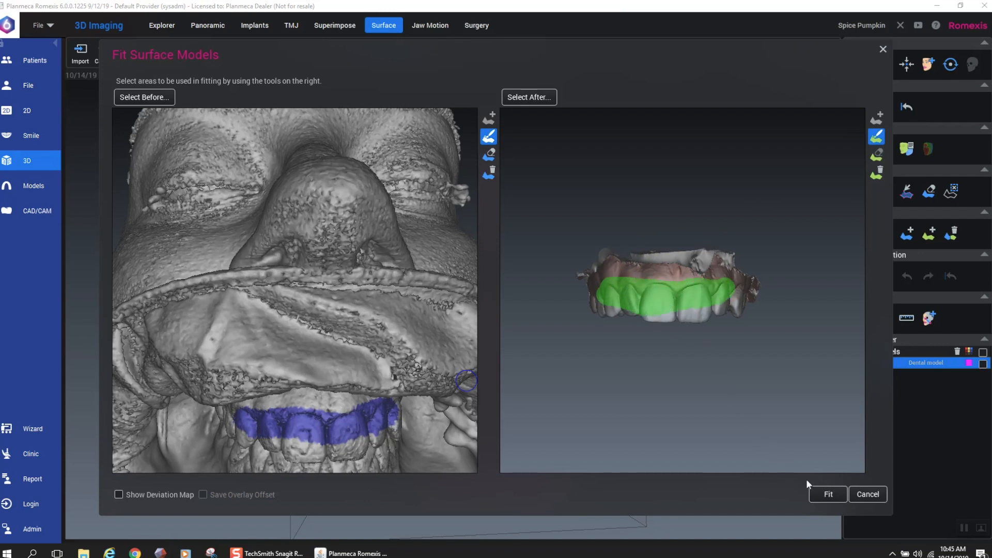
{"action": "left_click", "coordinate": [827, 494]}
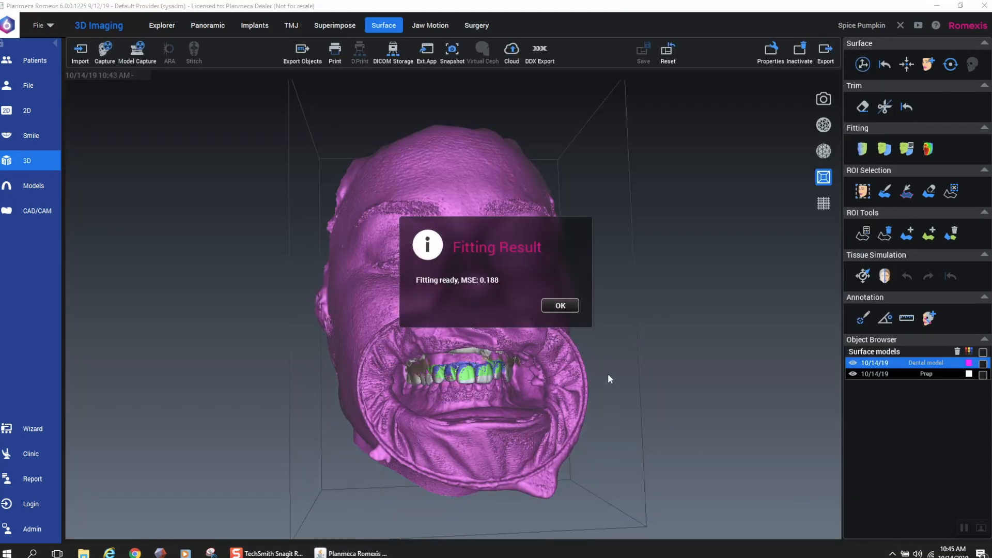
Step: Accept the fitting result and orbit the models to check the Prep arch seated inside the face scan's mouth
{"action": "left_click", "coordinate": [560, 305]}
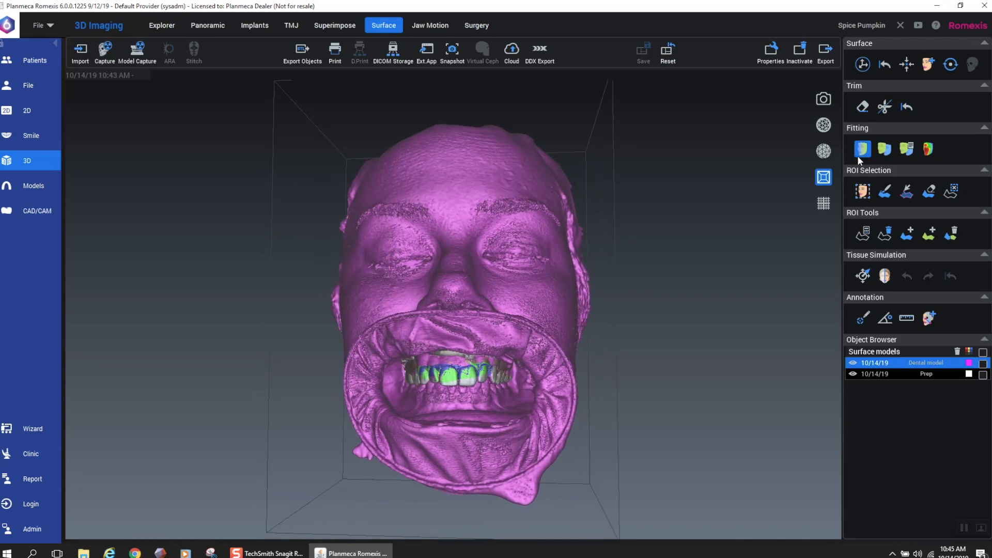
{"action": "left_click", "coordinate": [852, 363]}
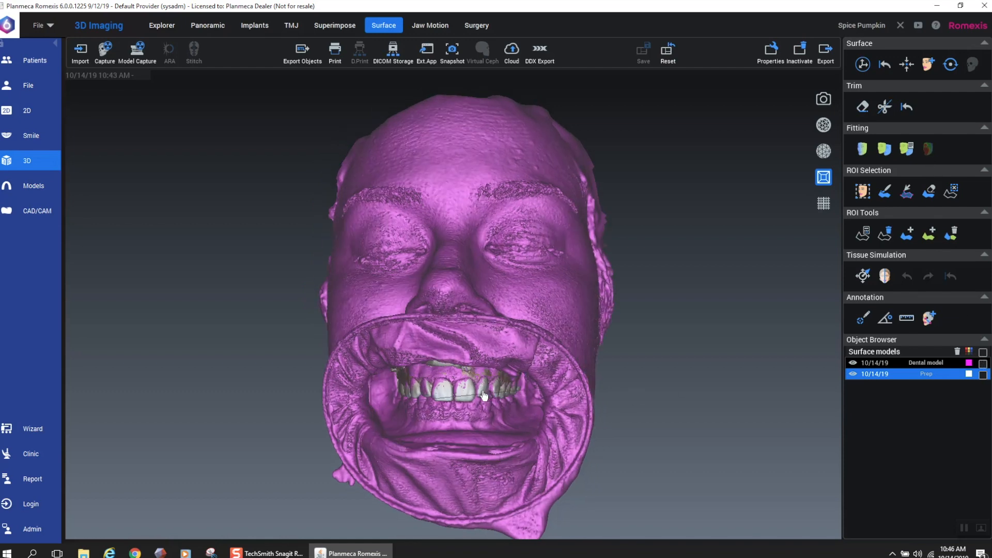
{"action": "left_click_drag", "start_coordinate": [483, 396], "coordinate": [477, 390]}
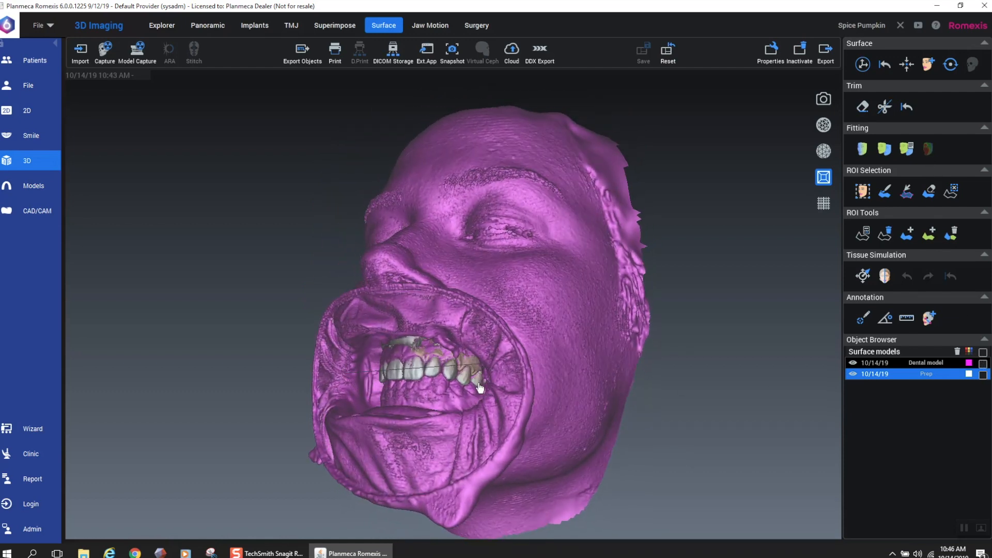
{"action": "left_click_drag", "start_coordinate": [479, 387], "coordinate": [522, 393]}
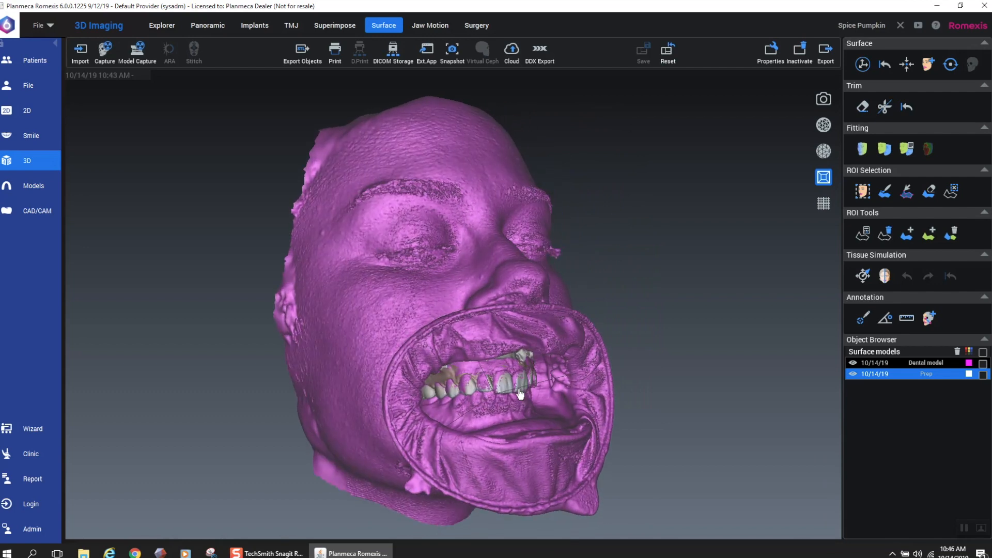
{"action": "left_click_drag", "start_coordinate": [519, 393], "coordinate": [497, 399]}
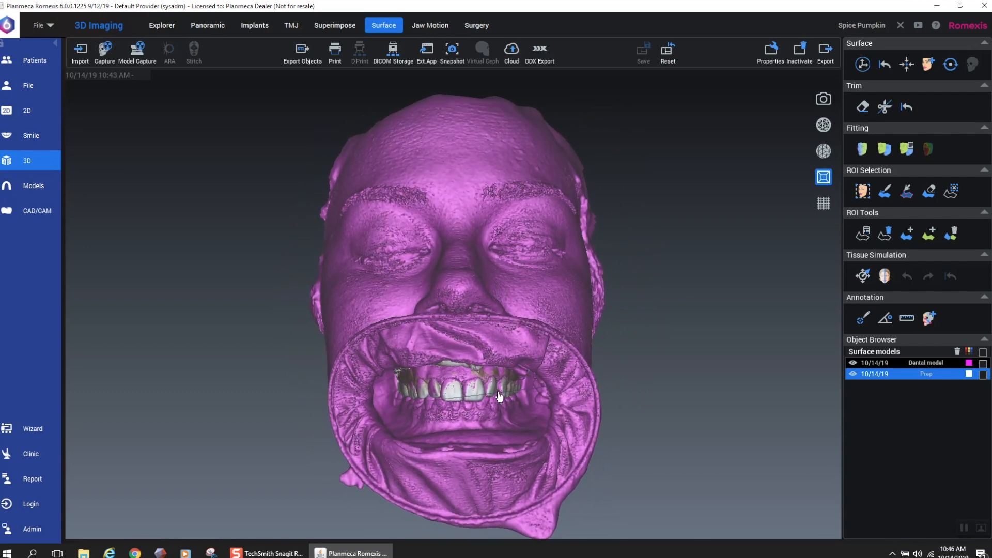
{"action": "left_click", "coordinate": [825, 52]}
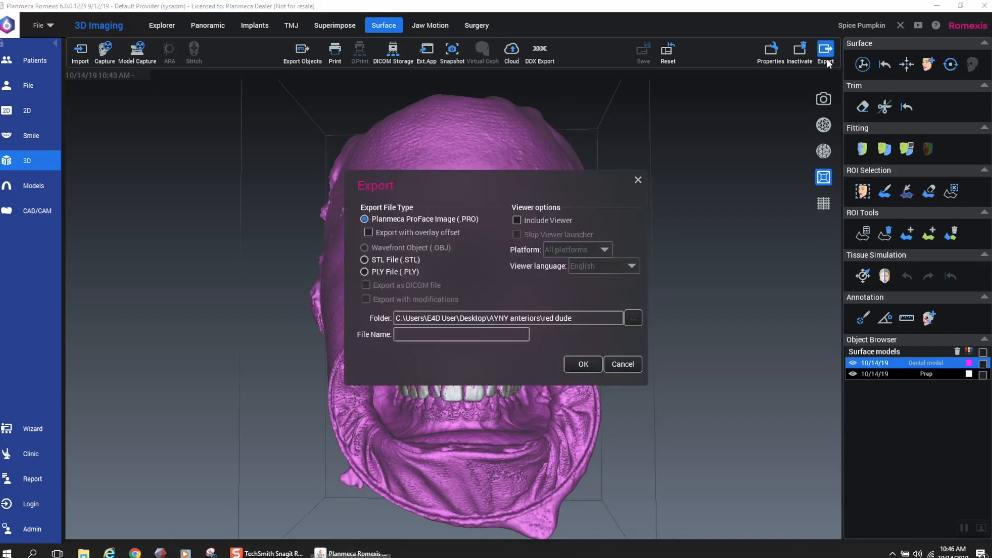
{"action": "mouse_move", "coordinate": [462, 240]}
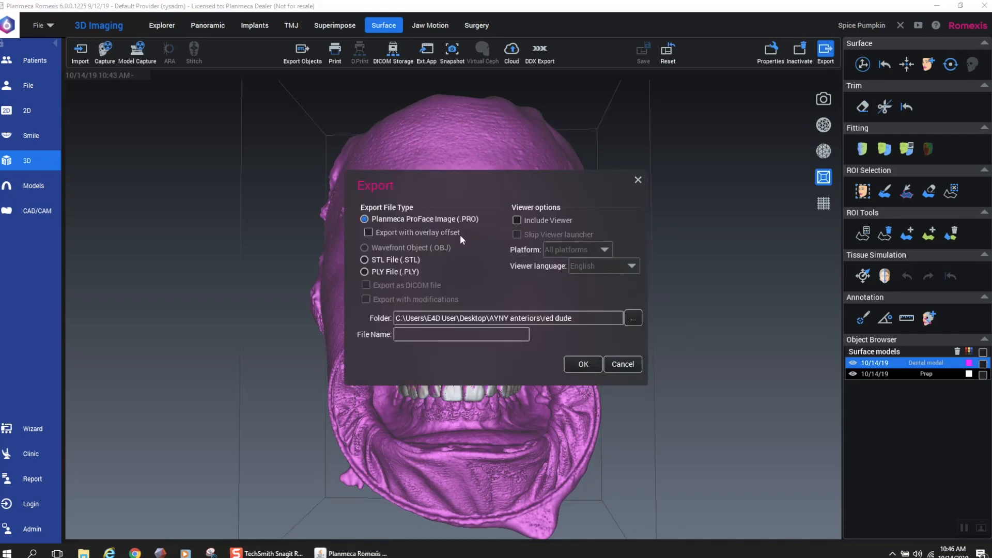
Step: Export the face model as STL named 'face merged' into a new Desktop folder 'merged meshes'
{"action": "left_click", "coordinate": [364, 260]}
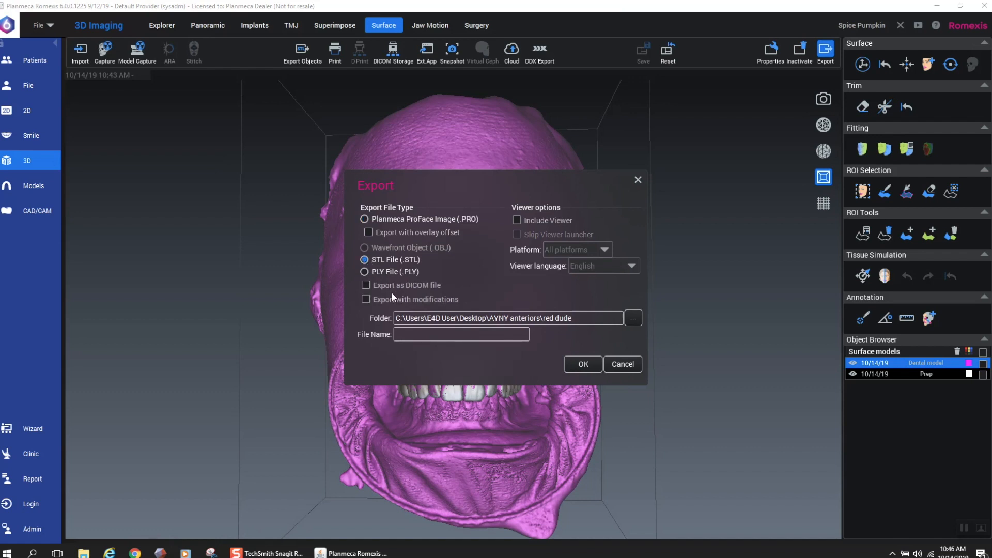
{"action": "mouse_move", "coordinate": [546, 364]}
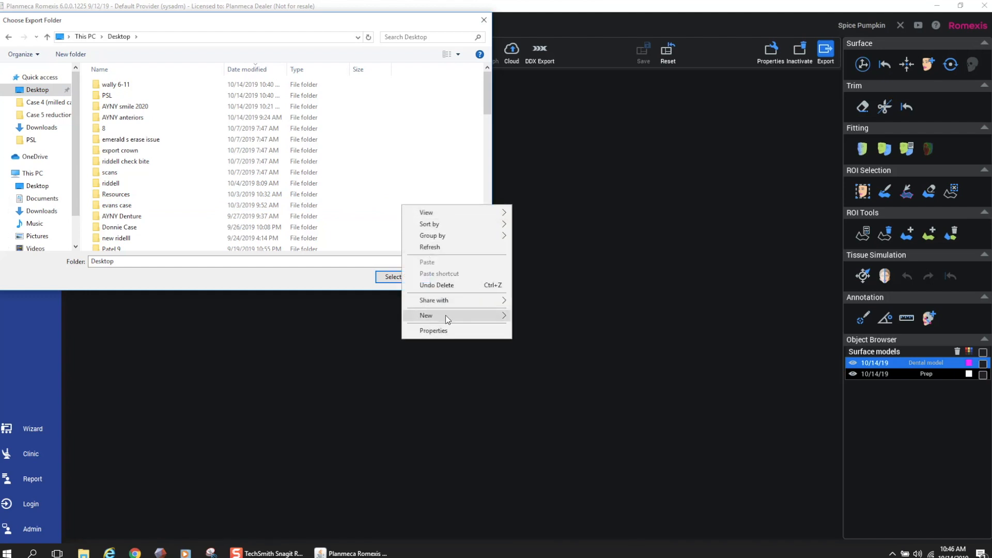
{"action": "left_click", "coordinate": [426, 315]}
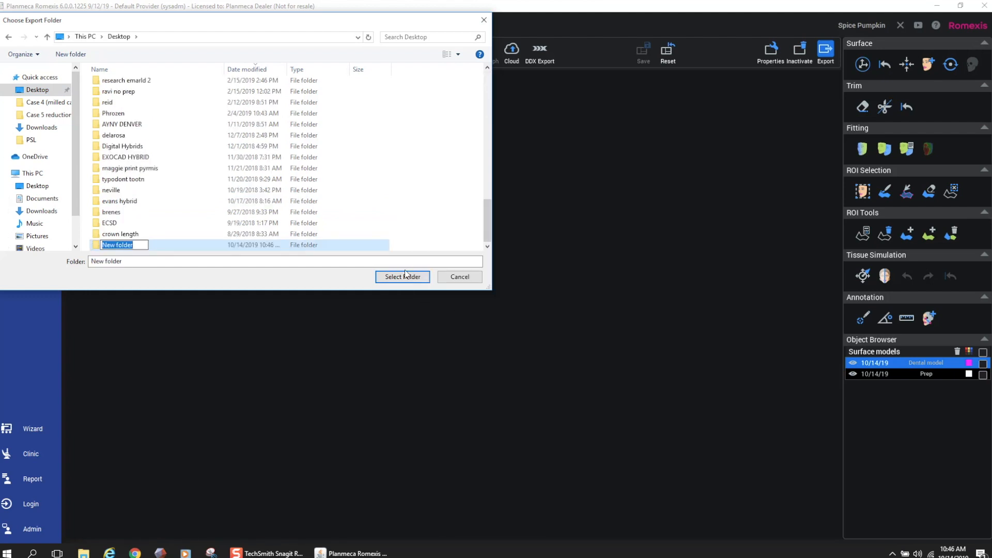
{"action": "type", "text": "merged meshes"}
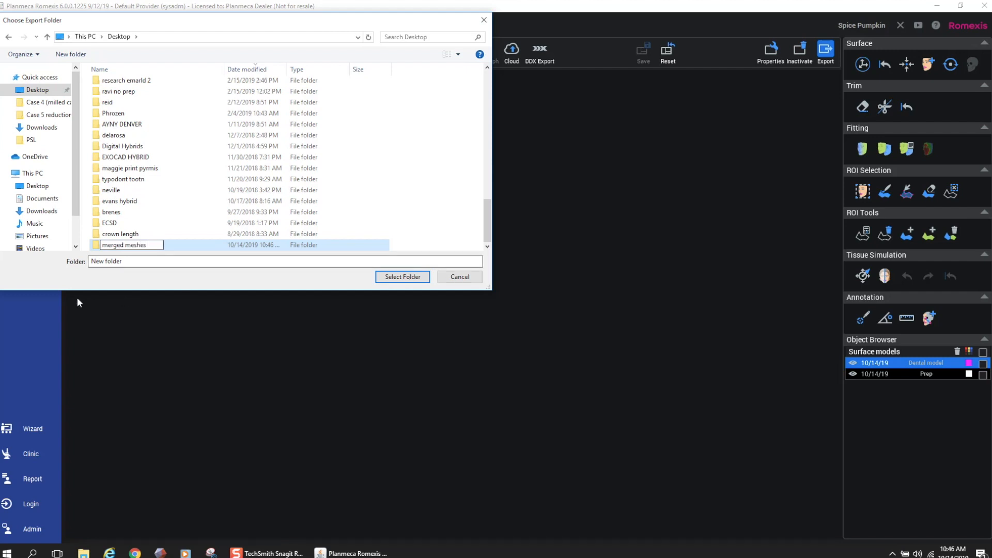
{"action": "double_click", "coordinate": [123, 245]}
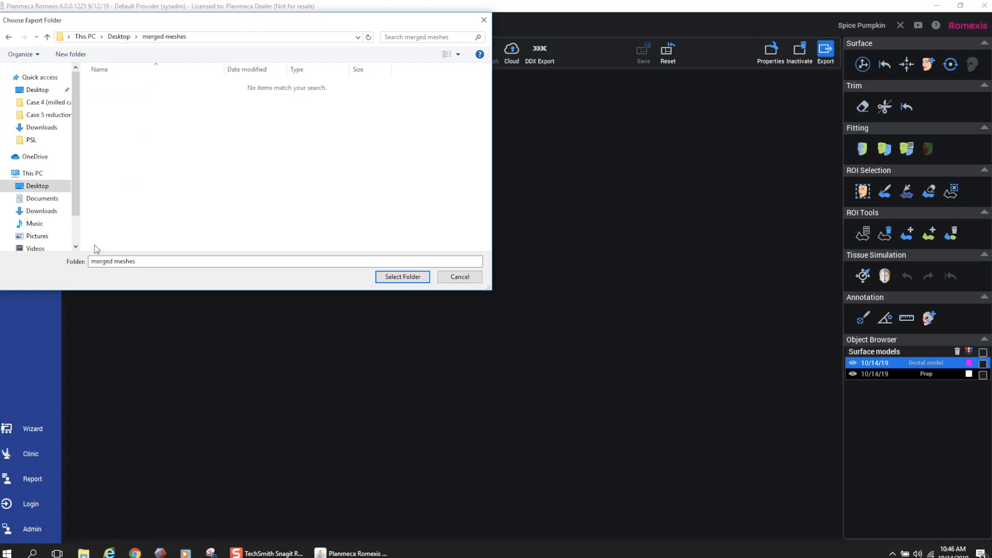
{"action": "left_click", "coordinate": [403, 277]}
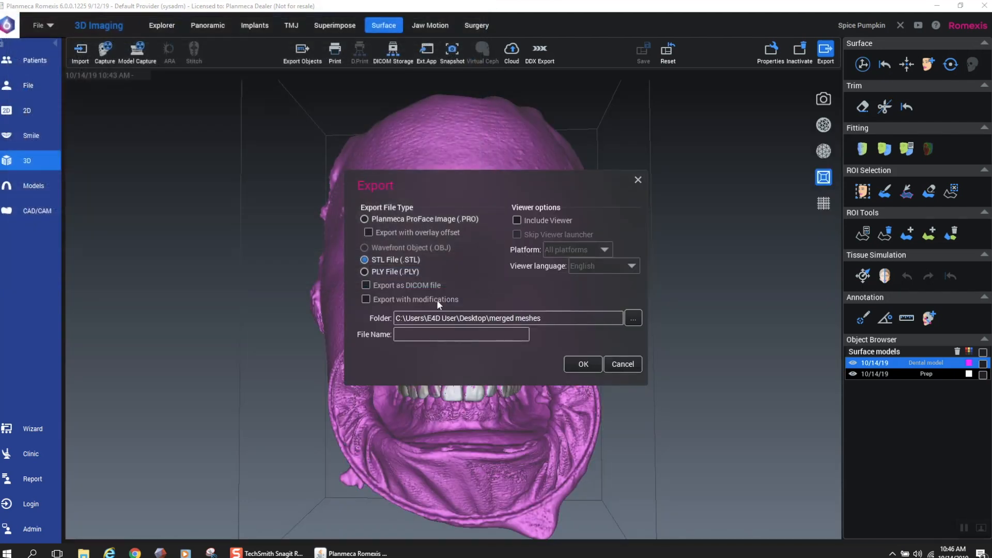
{"action": "left_click", "coordinate": [461, 335]}
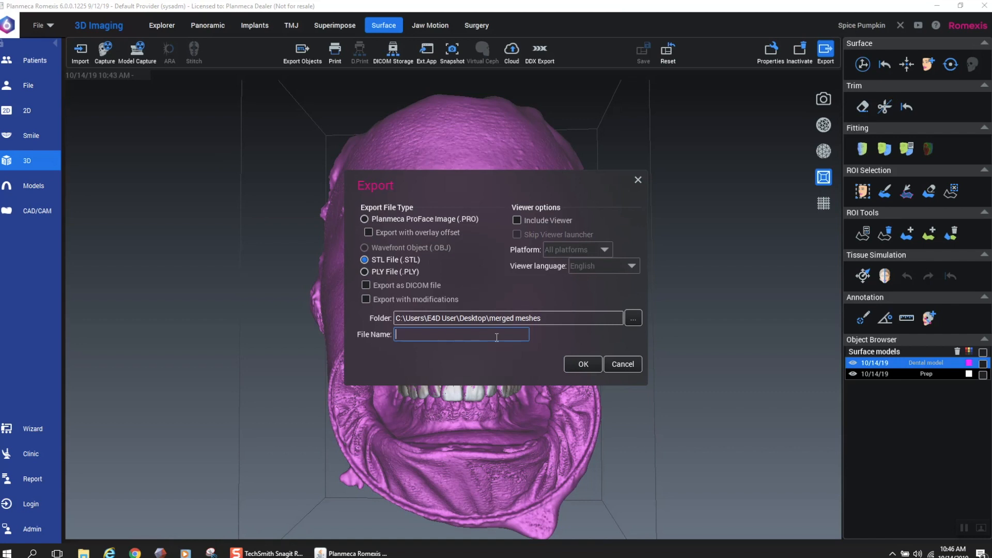
{"action": "type", "text": "face"}
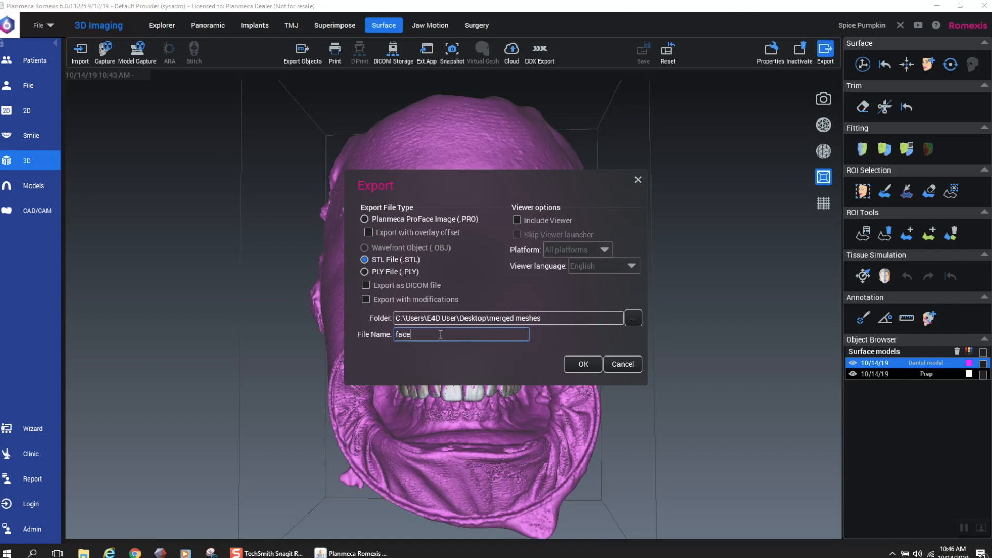
{"action": "type", "text": "merged"}
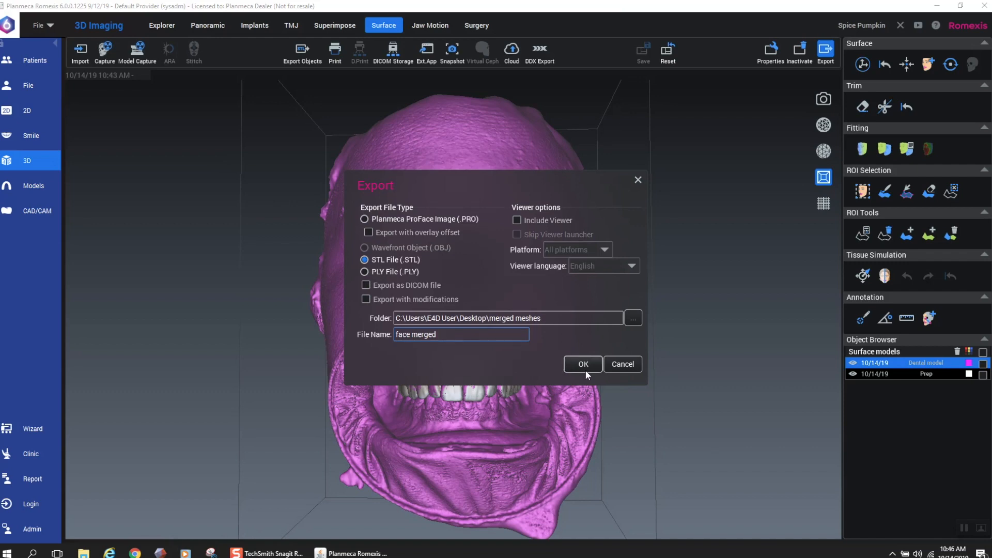
{"action": "left_click", "coordinate": [582, 364]}
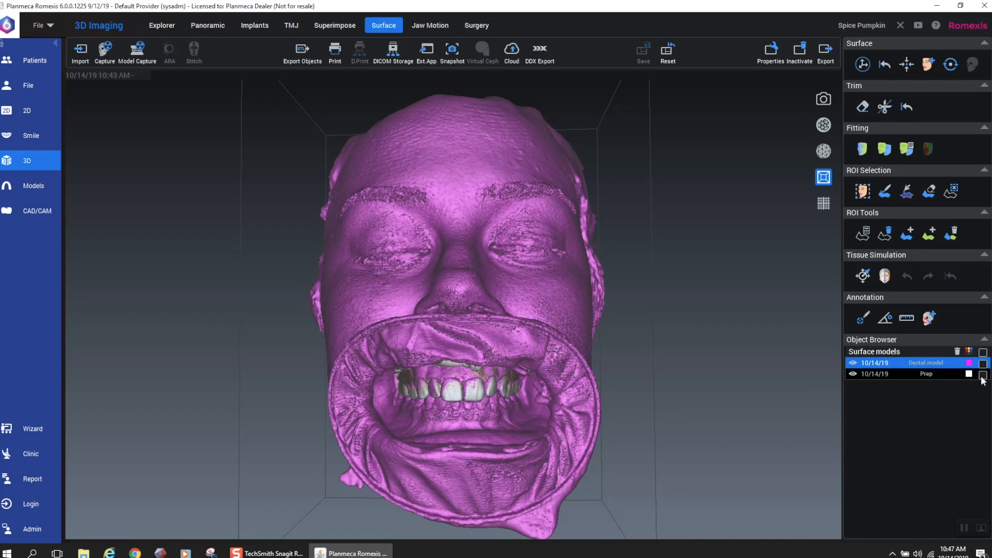
Step: Export the Prep arch model as STL named 'arch' into the same folder, then minimise Romexis
{"action": "left_click", "coordinate": [925, 374]}
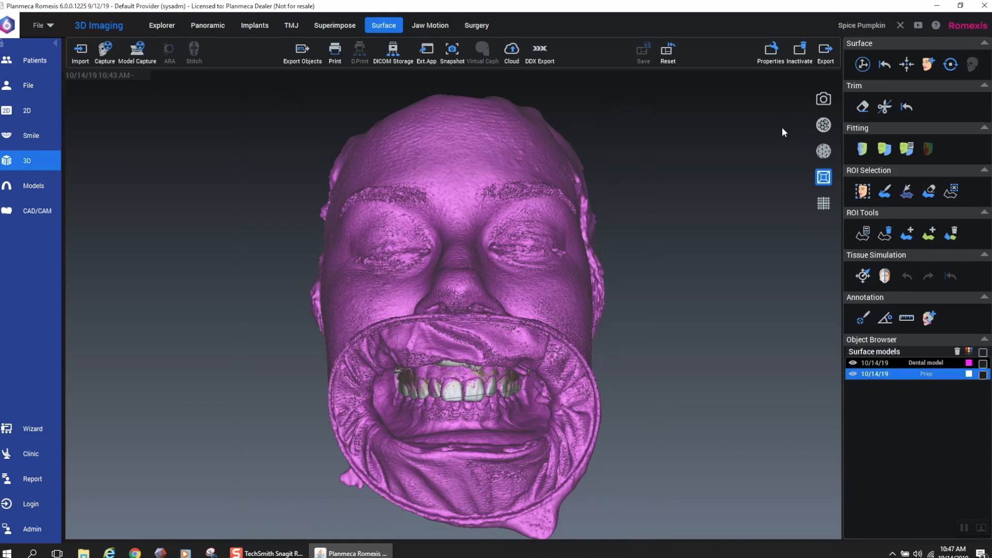
{"action": "left_click", "coordinate": [824, 52]}
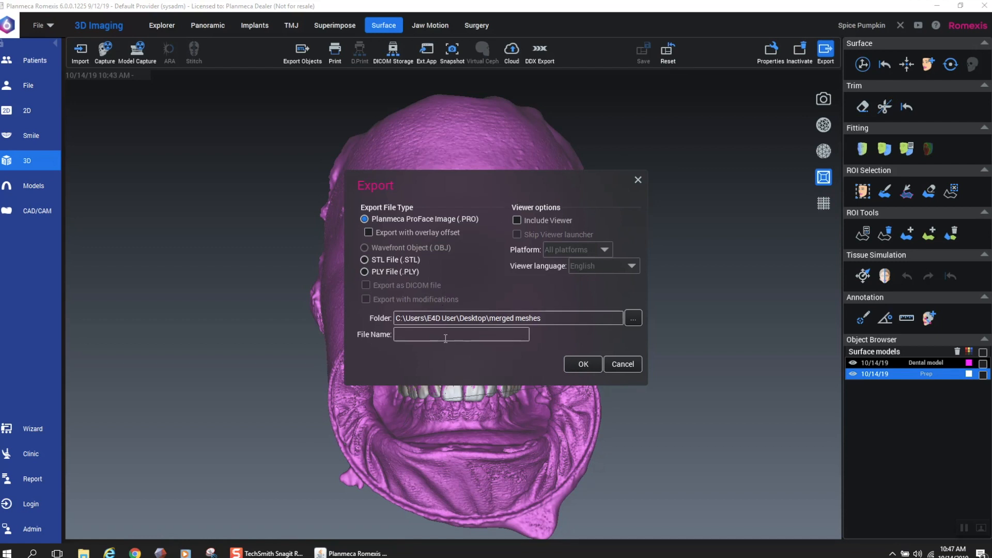
{"action": "type", "text": "arch"}
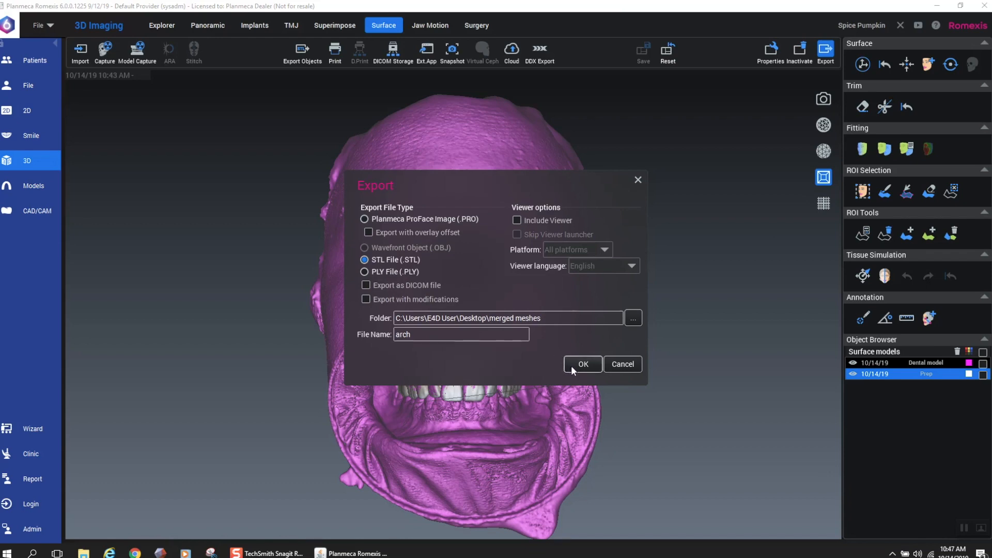
{"action": "left_click", "coordinate": [582, 364]}
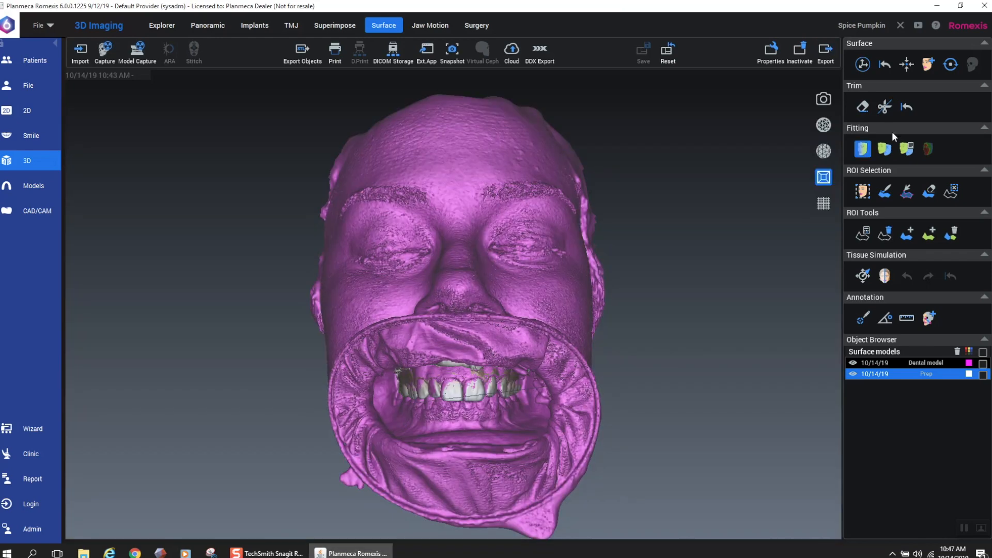
{"action": "left_click", "coordinate": [934, 6]}
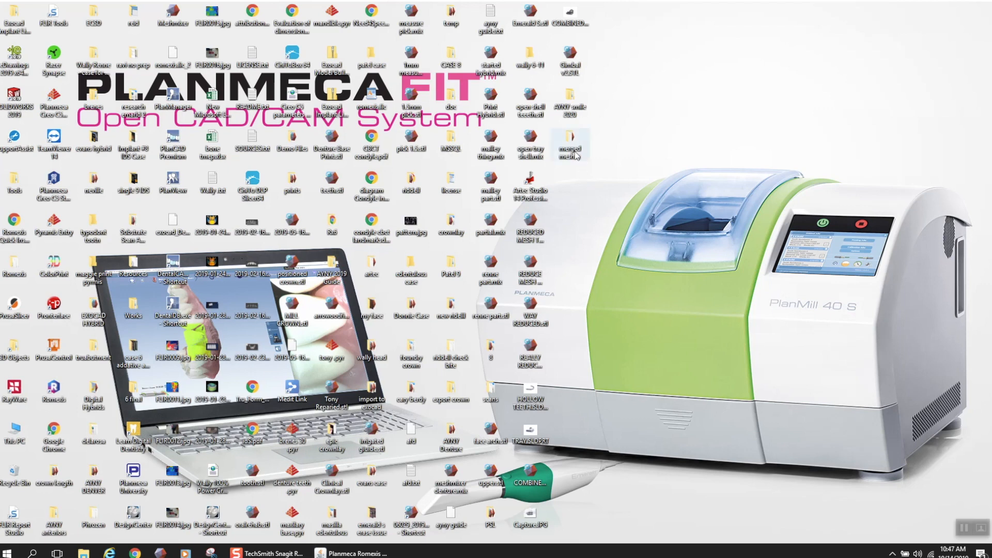
Step: Open the merged meshes folder and load face merged.stl into Meshmixer
{"action": "double_click", "coordinate": [569, 147]}
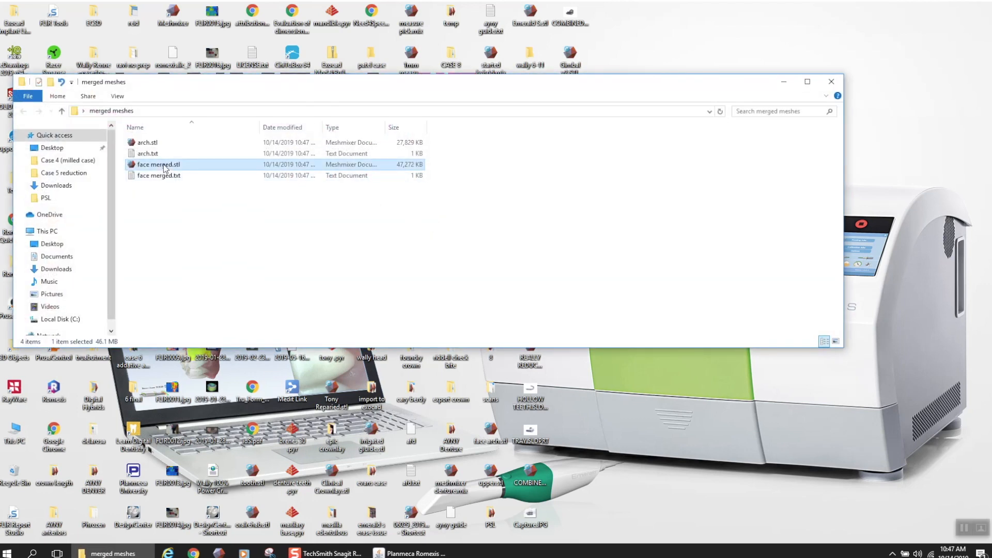
{"action": "double_click", "coordinate": [158, 164]}
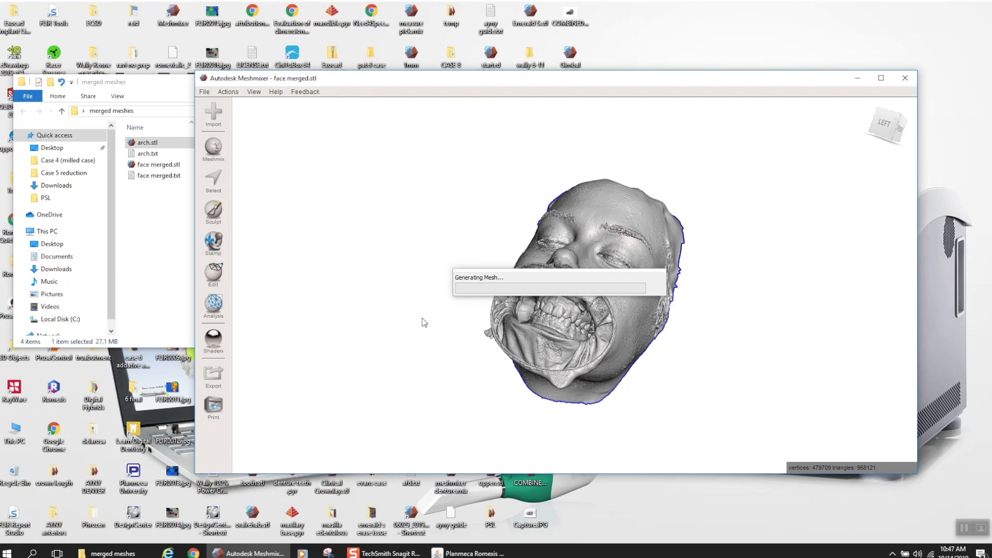
{"action": "mouse_move", "coordinate": [546, 356]}
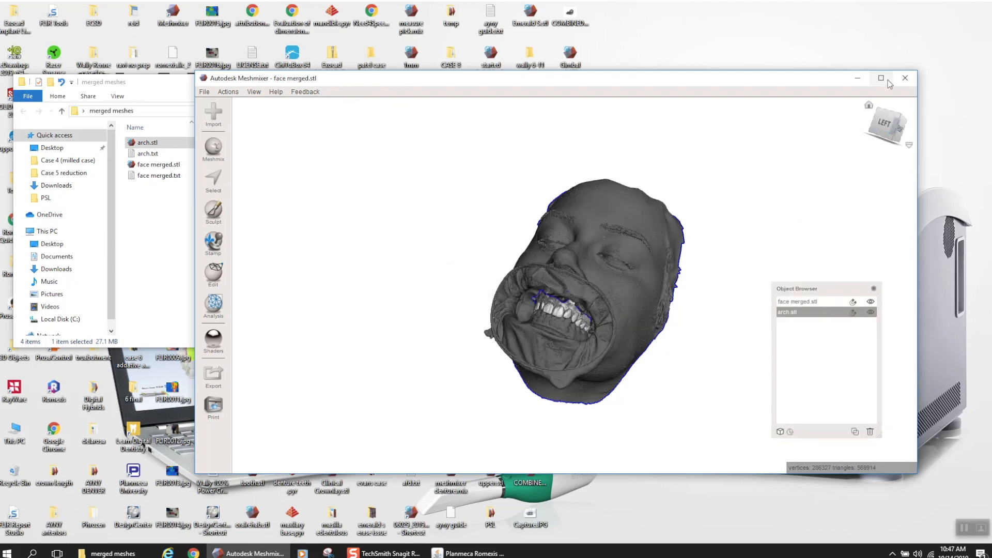
Step: Maximise Meshmixer and orbit in close to view the arch teeth aligned inside the face mesh
{"action": "left_click", "coordinate": [881, 79]}
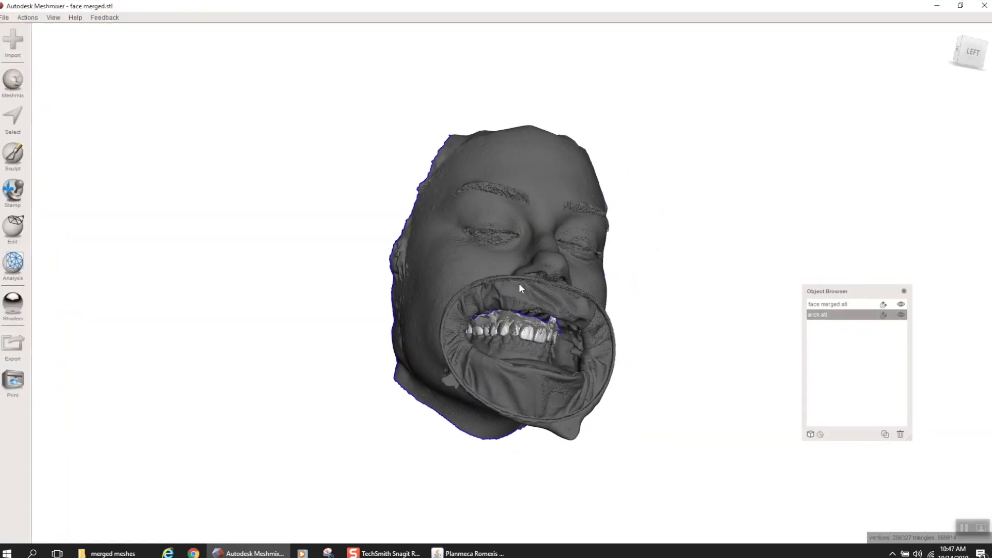
{"action": "left_click_drag", "start_coordinate": [518, 289], "coordinate": [500, 316]}
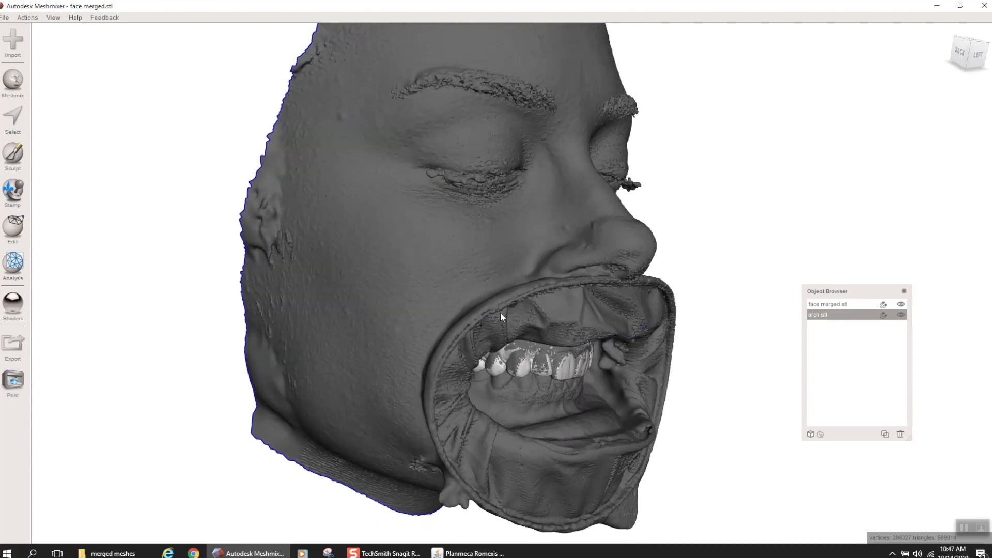
{"action": "left_click", "coordinate": [12, 304]}
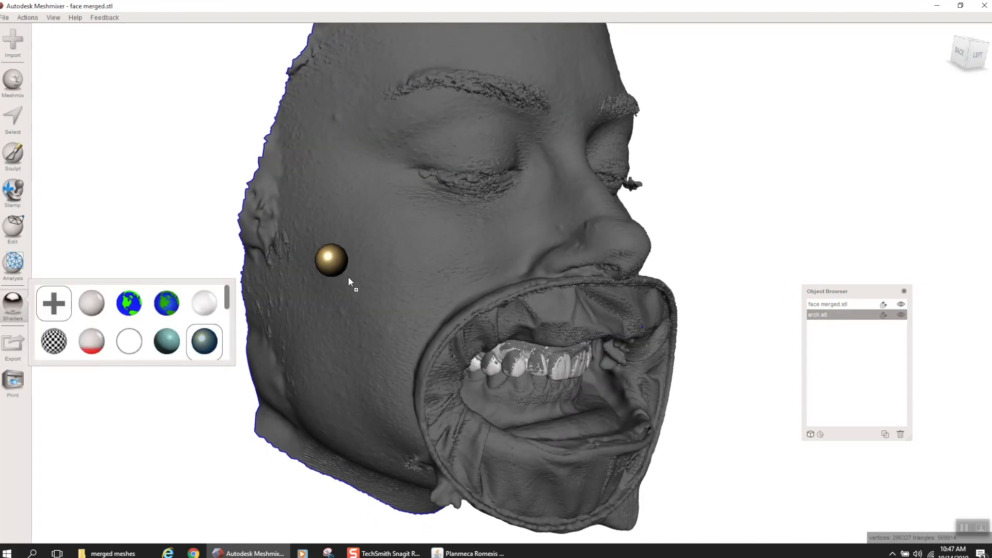